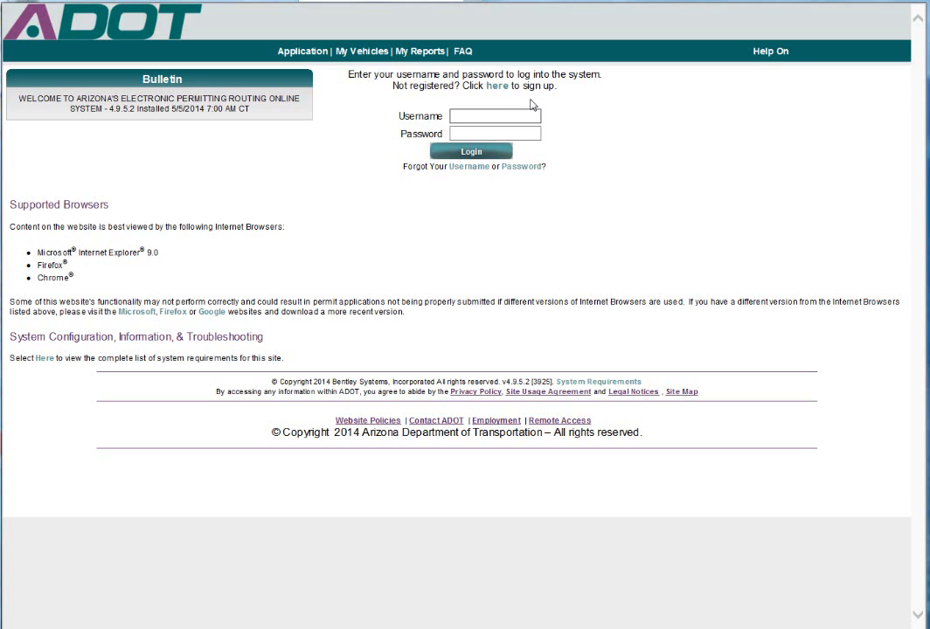
pyautogui.moveTo(500, 95)
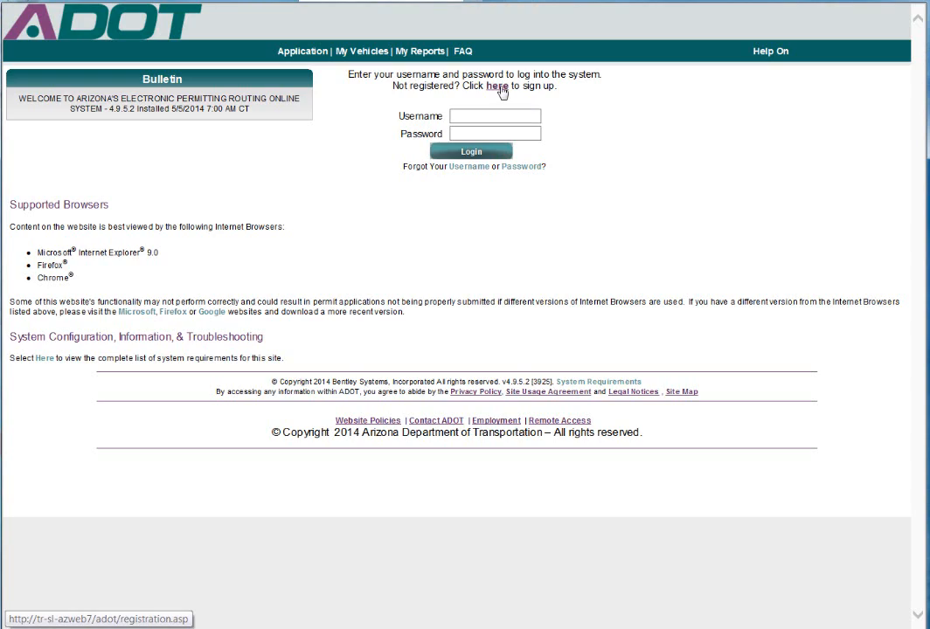
# Start New User Registration from the 'Not registered? here' link on the login page.
pyautogui.click(498, 87)
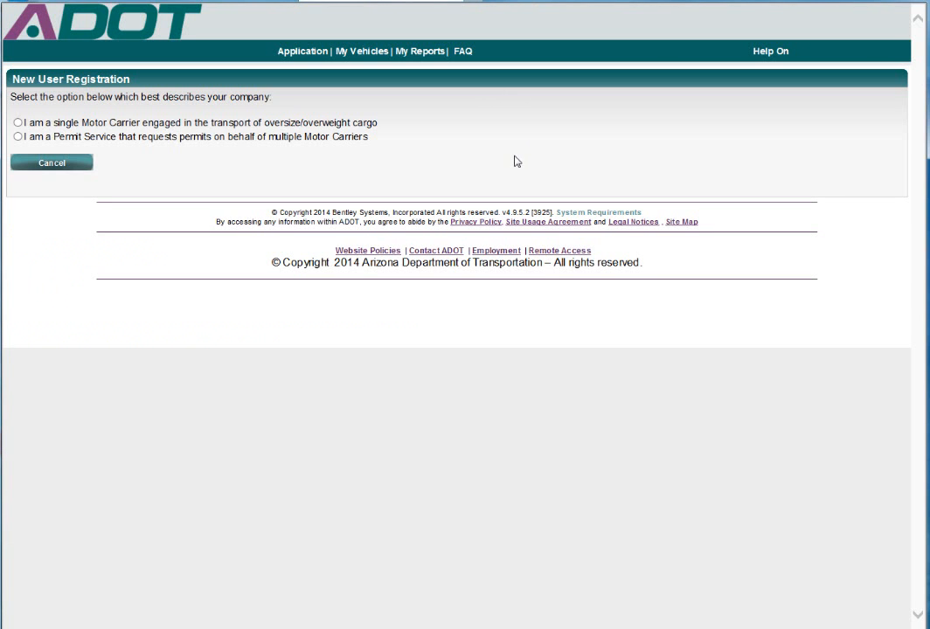
# Register the company as a Permit Service and submit its contact and address details.
pyautogui.click(17, 140)
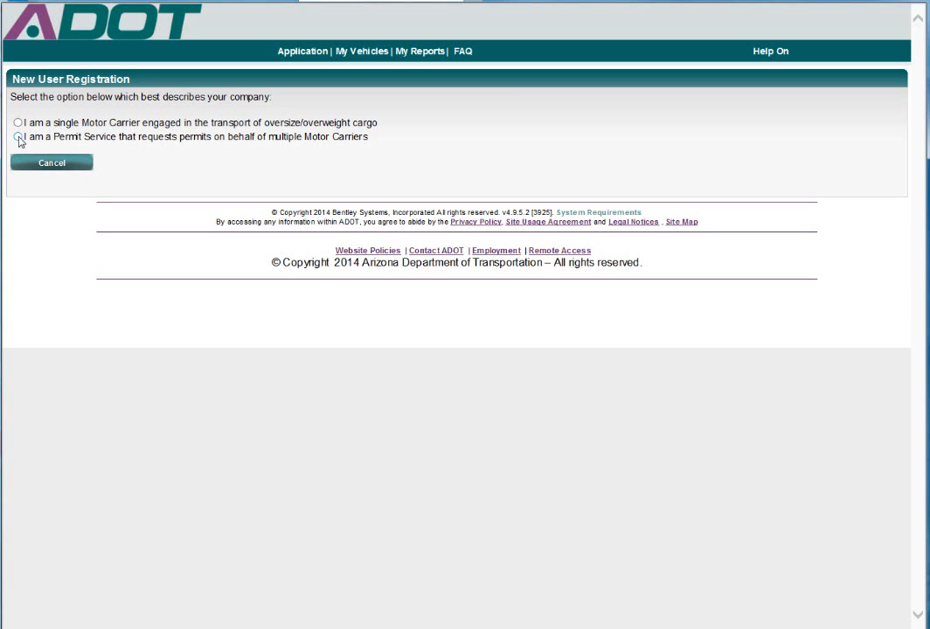
pyautogui.click(18, 140)
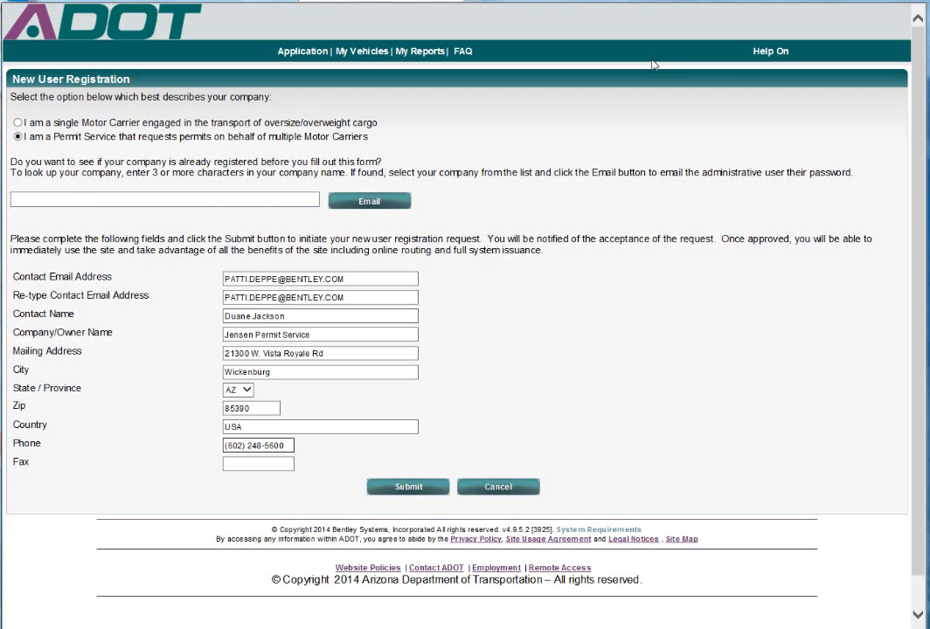
pyautogui.moveTo(597, 386)
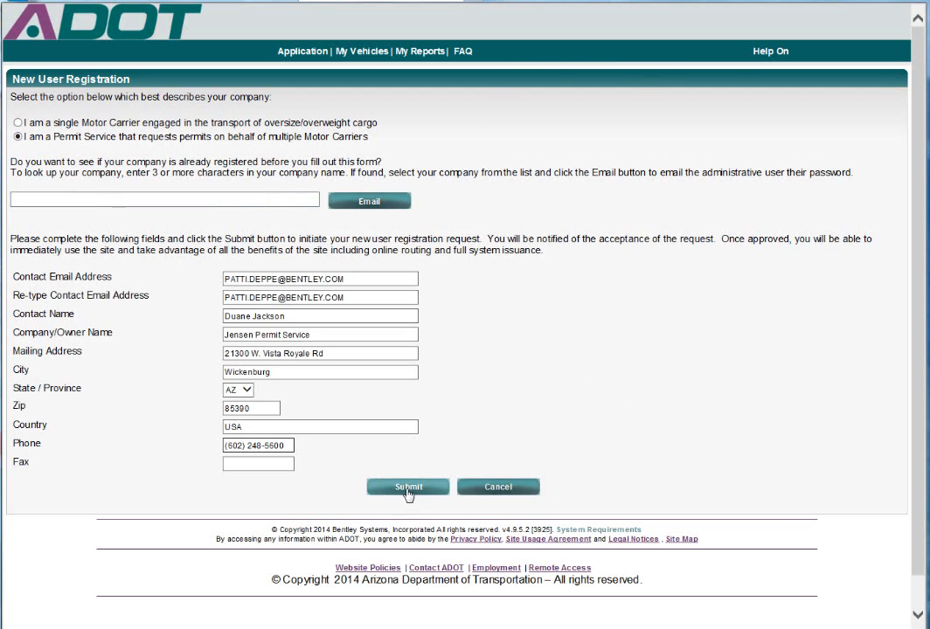
pyautogui.click(408, 486)
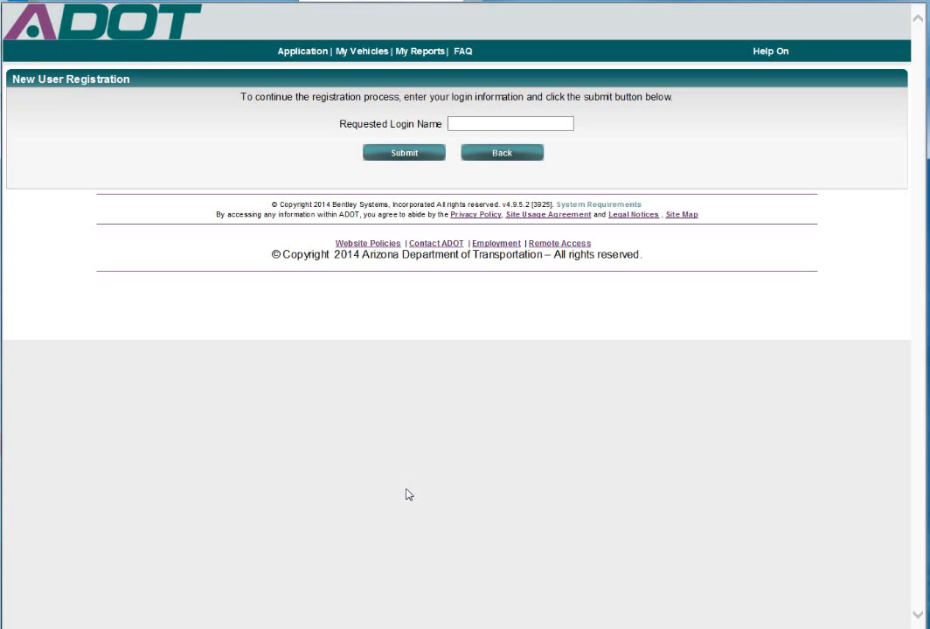
# Submit 'jen' autocompleted as the requested login name, confirming the registration request.
pyautogui.click(508, 124)
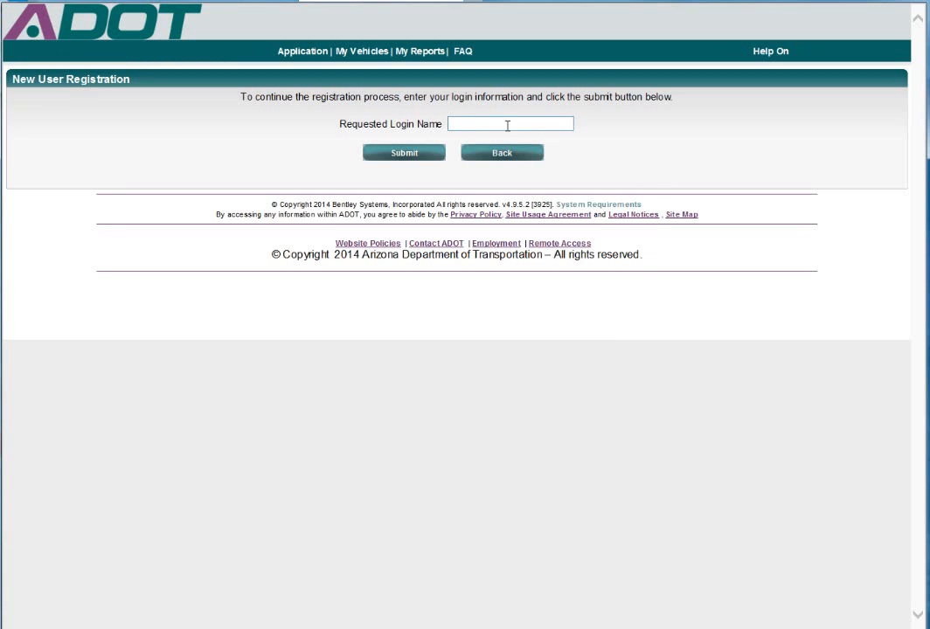
pyautogui.moveTo(685, 166)
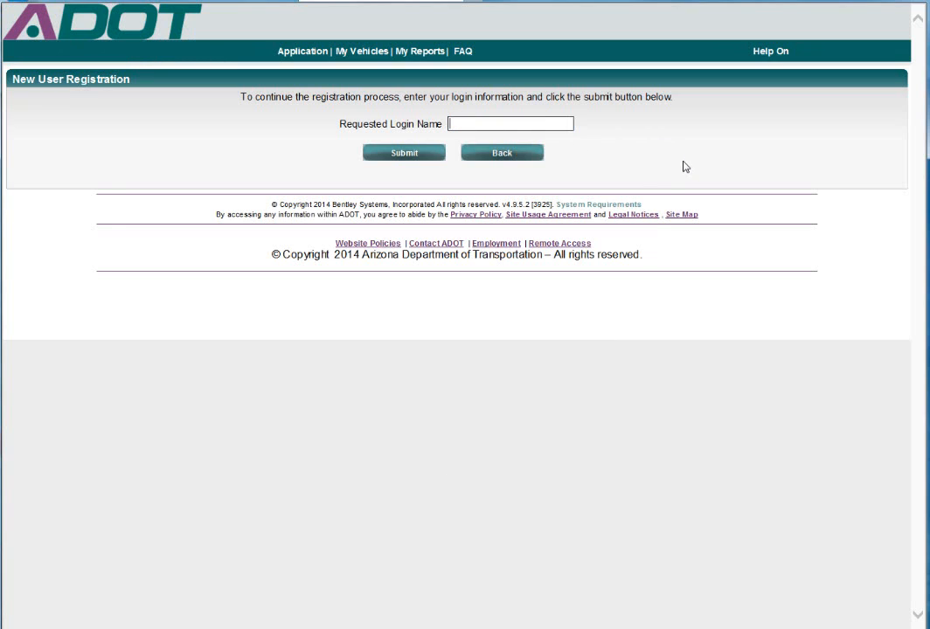
pyautogui.write('jen')
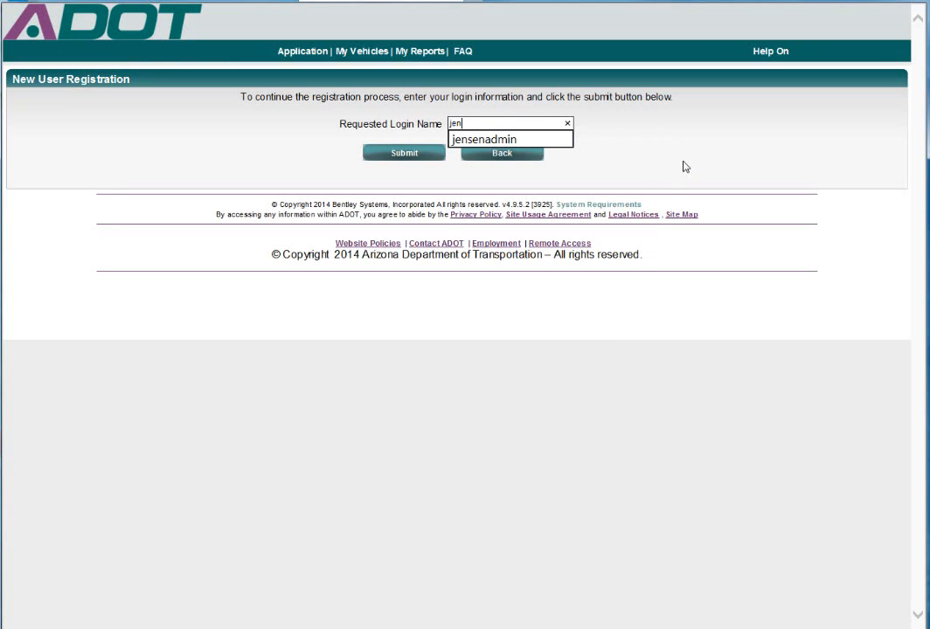
pyautogui.click(491, 139)
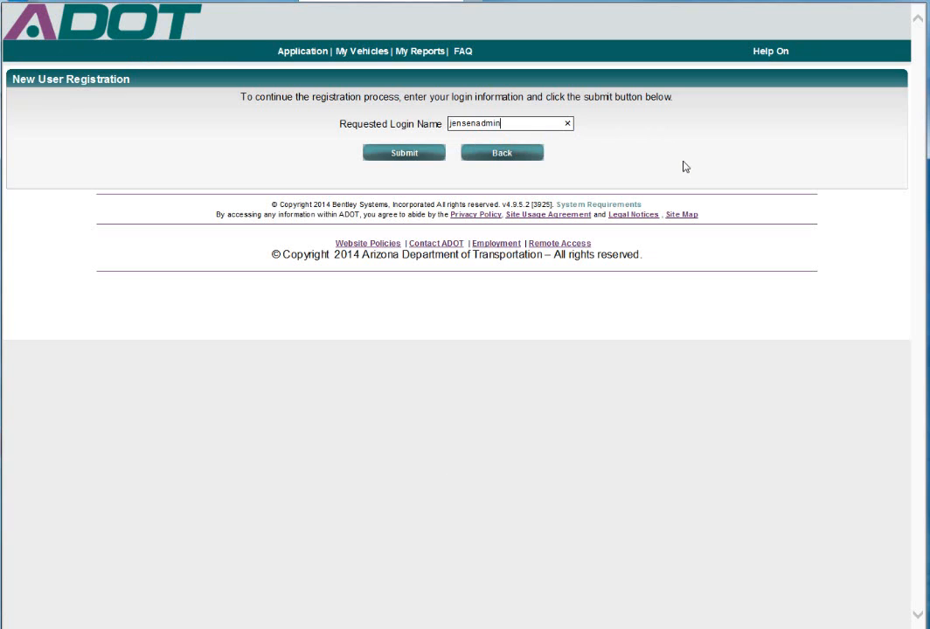
pyautogui.click(404, 152)
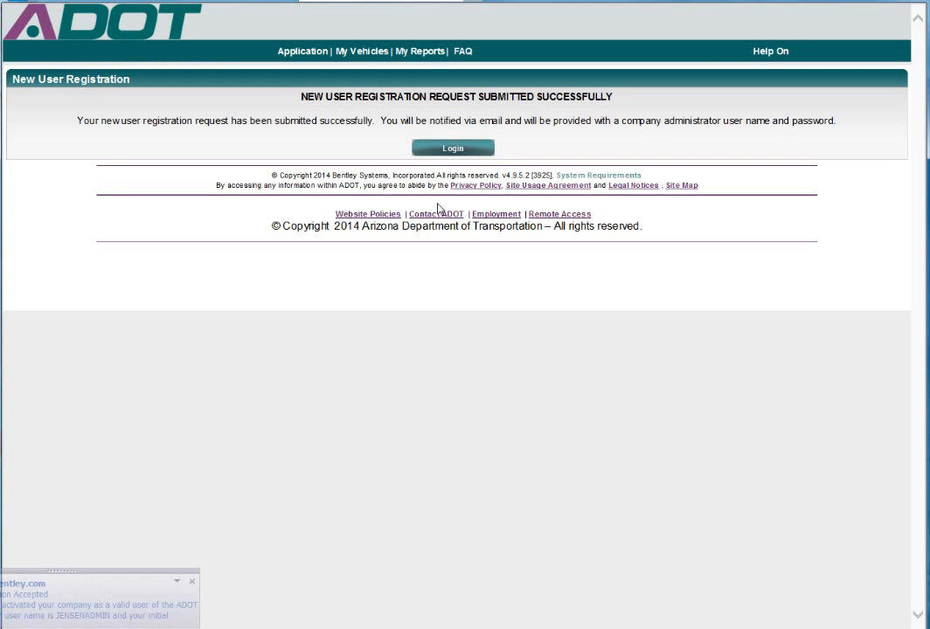
pyautogui.moveTo(446, 217)
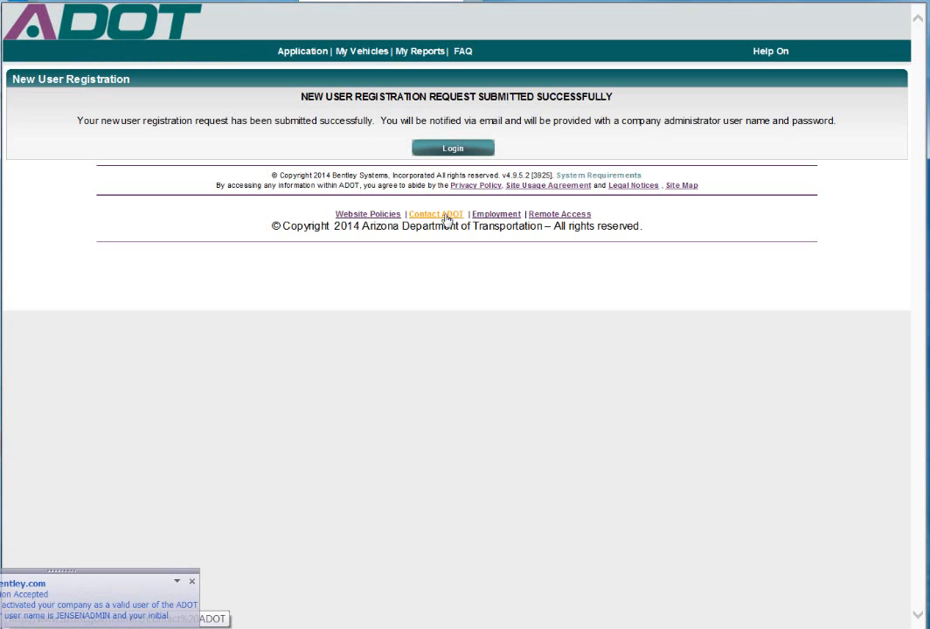
pyautogui.moveTo(437, 215)
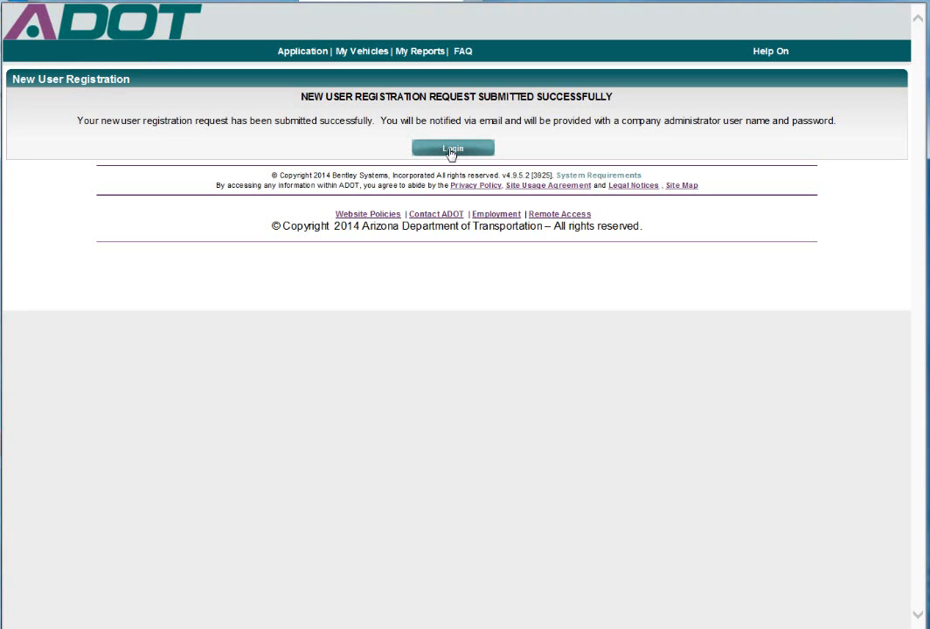
# Sign in as 'jensenadmin', reaching Admin Information with its required password change.
pyautogui.click(454, 147)
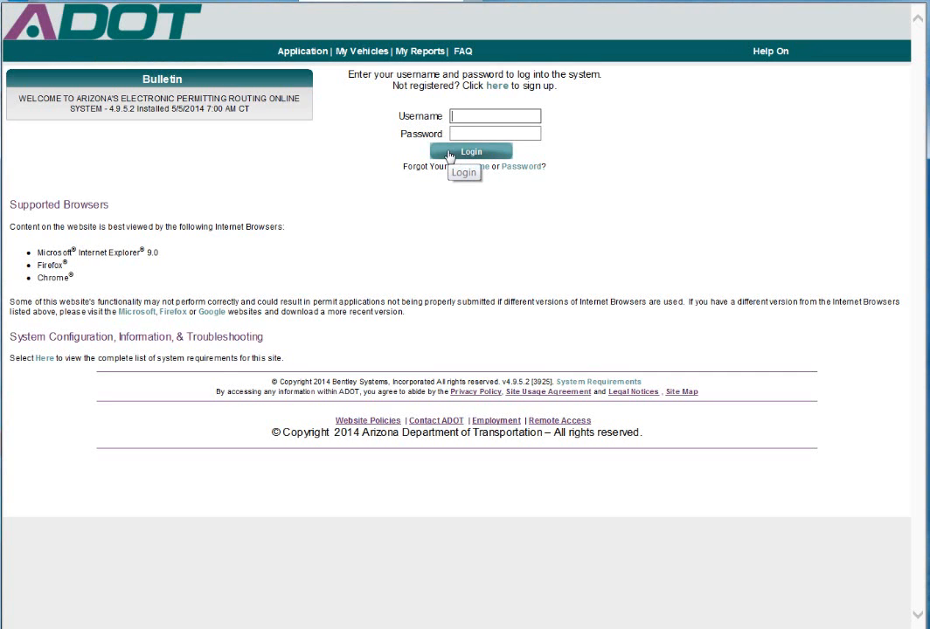
pyautogui.moveTo(463, 193)
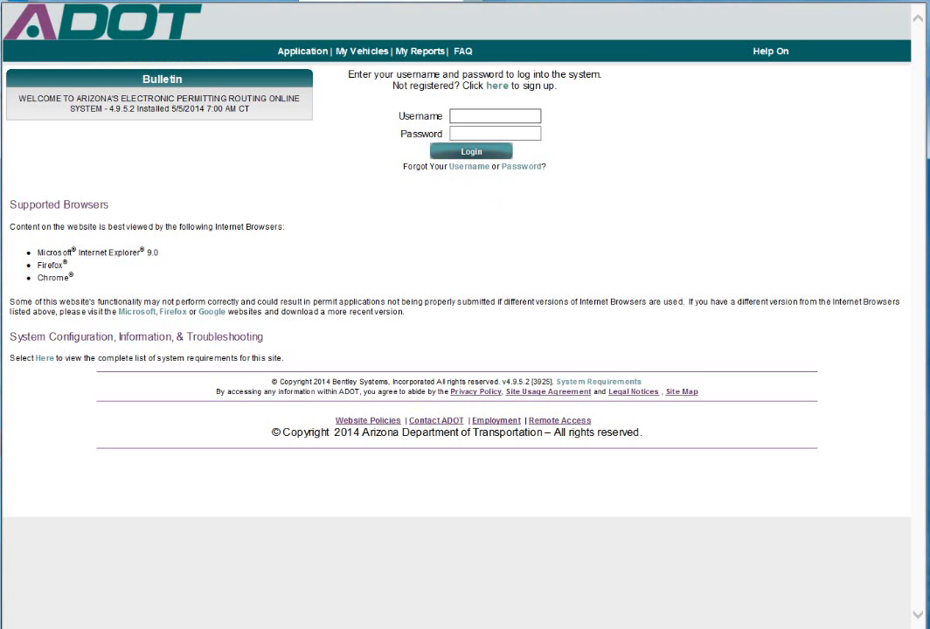
pyautogui.write('jensenadmin')
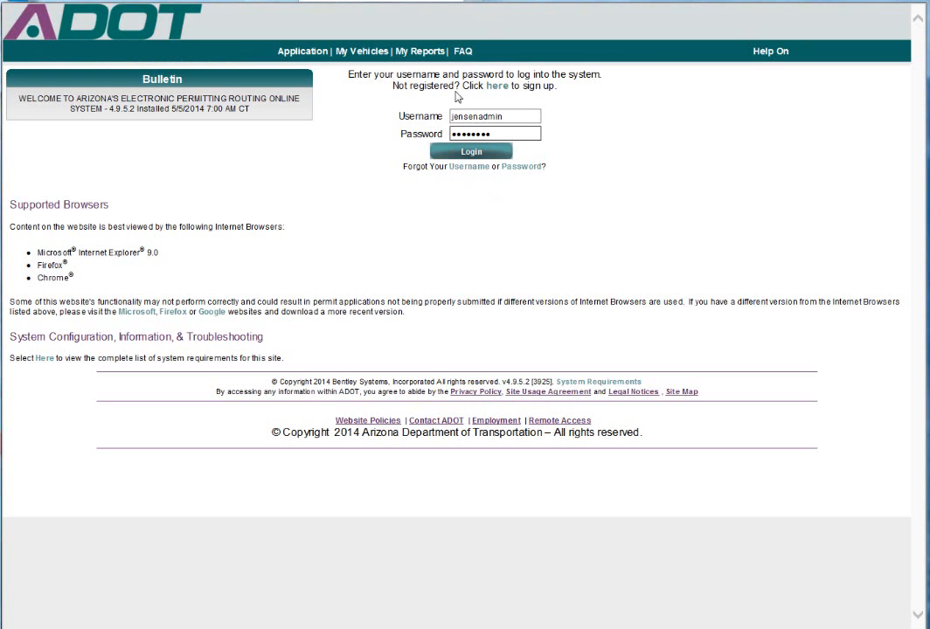
pyautogui.click(471, 151)
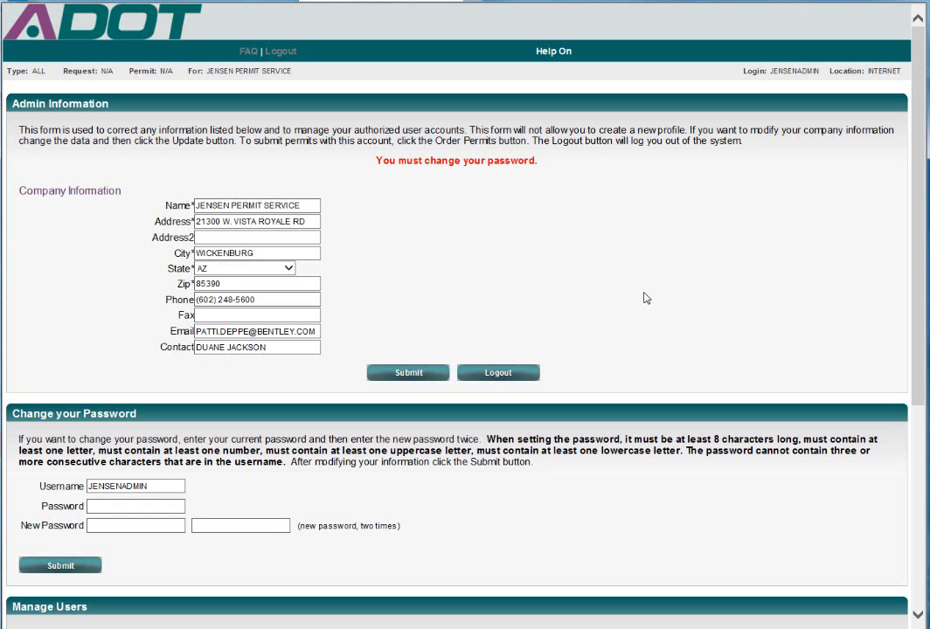